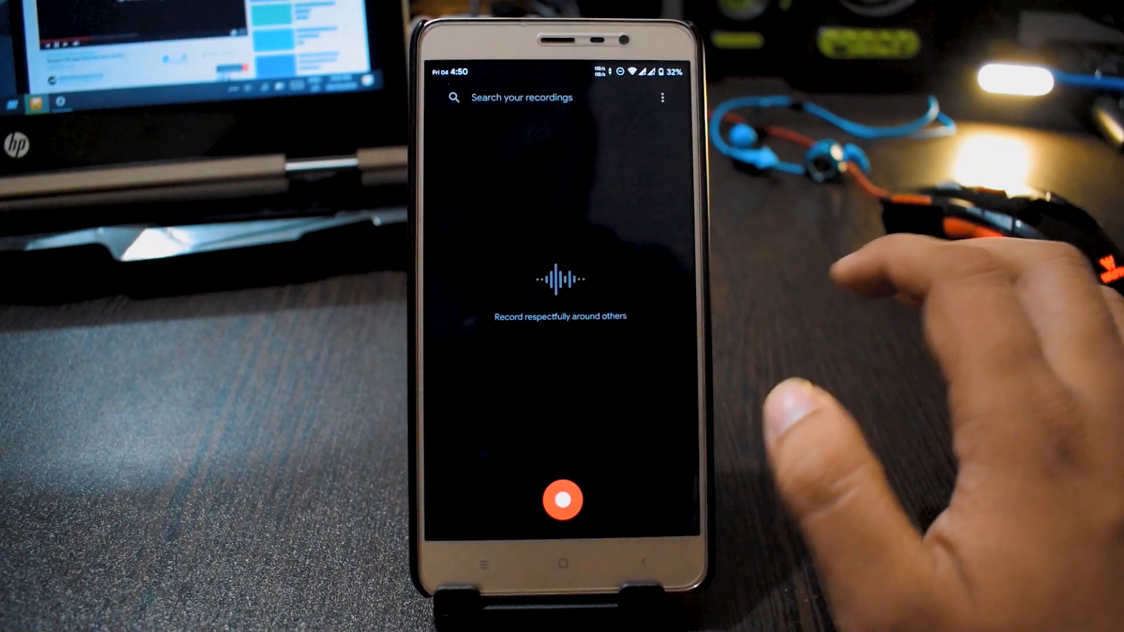
# - Record a 13-second clip with live English transcript, pause it, and allow location tagging
pyautogui.click(563, 509)
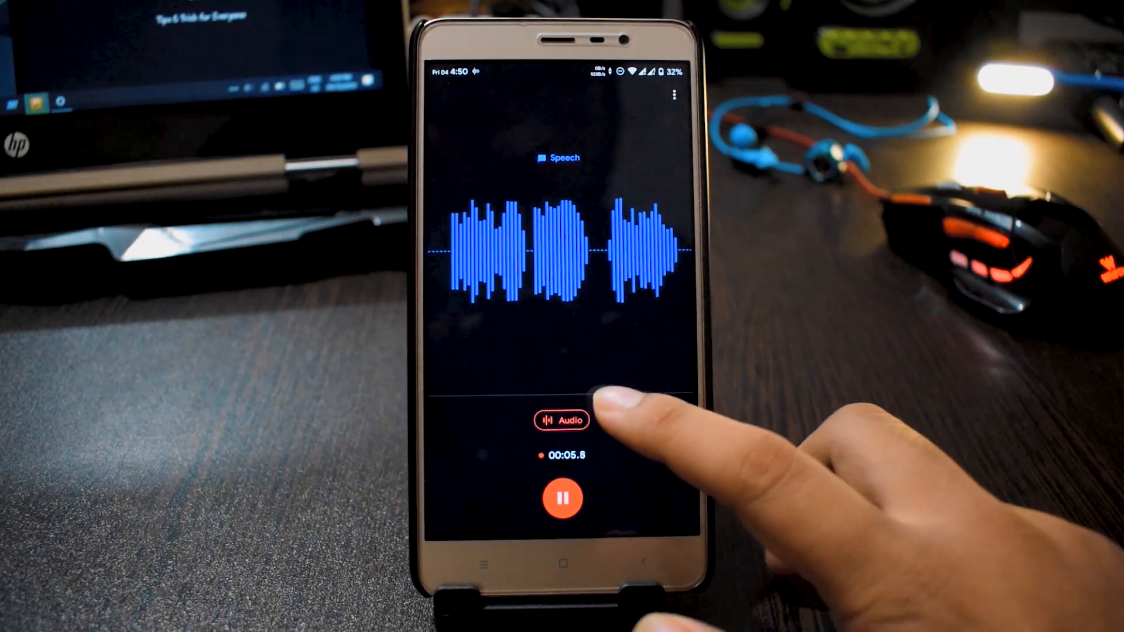
pyautogui.click(561, 420)
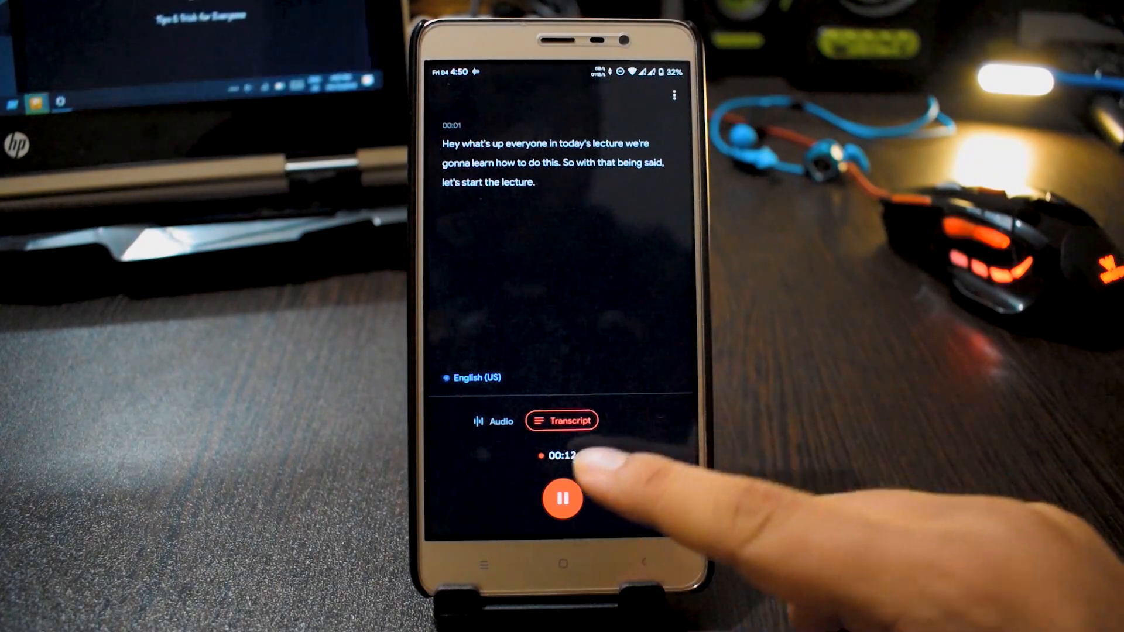
pyautogui.click(558, 499)
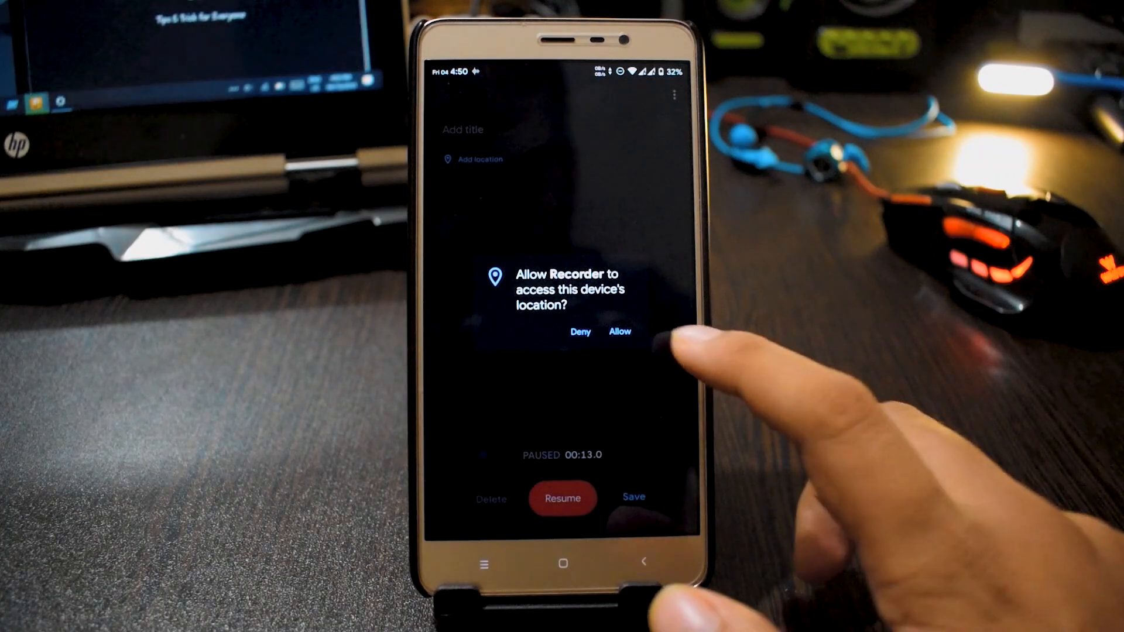
pyautogui.click(620, 332)
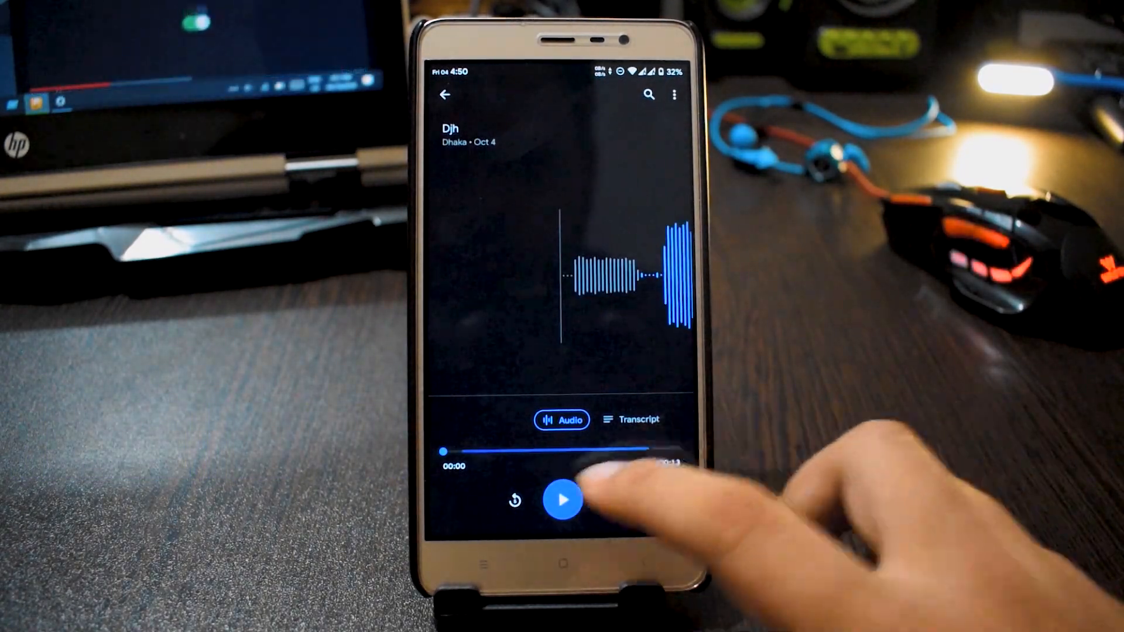
# - Play the Djh clip following the highlighted transcript words, then return to the recordings list
pyautogui.click(561, 514)
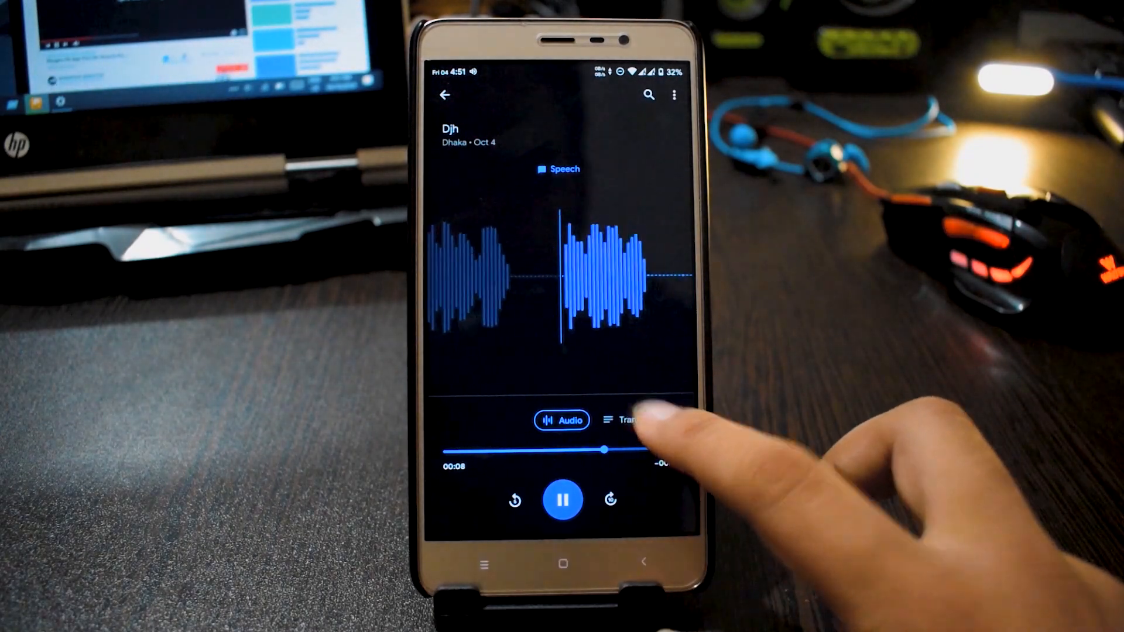
pyautogui.click(623, 420)
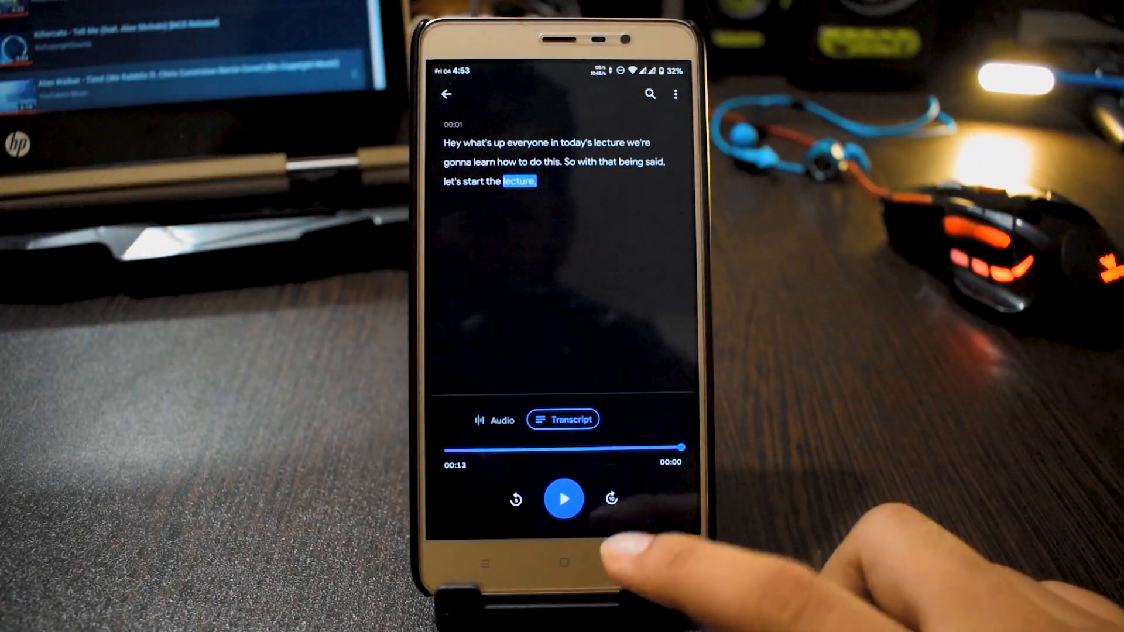
pyautogui.click(448, 94)
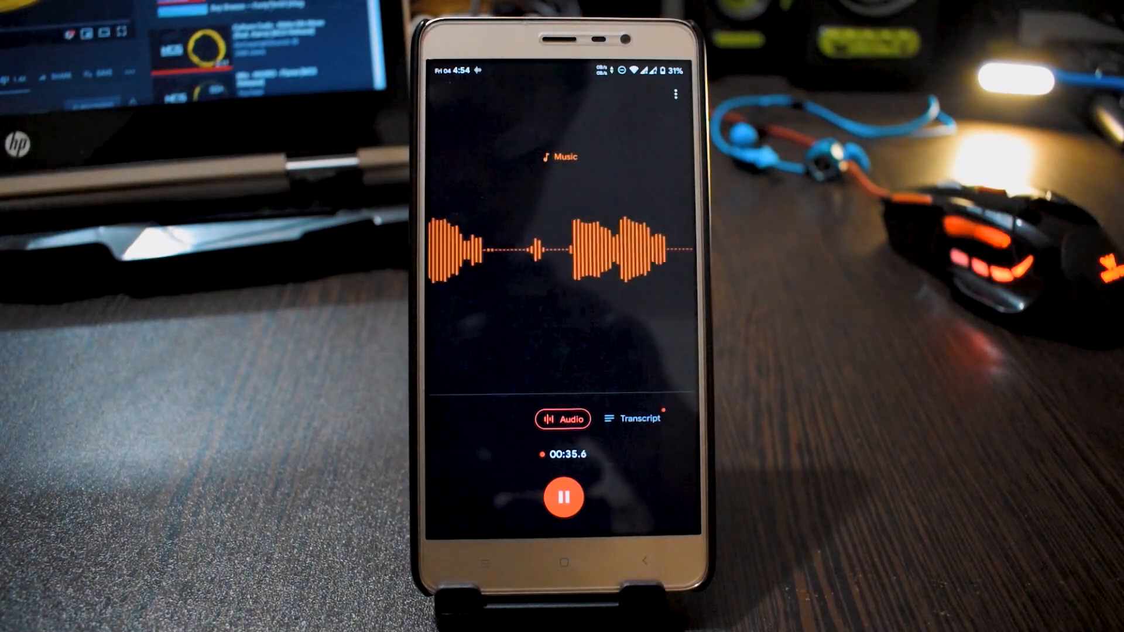
# - Capture a 46-second music-and-speech clip with transcript, dismiss the English-only notice, and save it
pyautogui.click(634, 419)
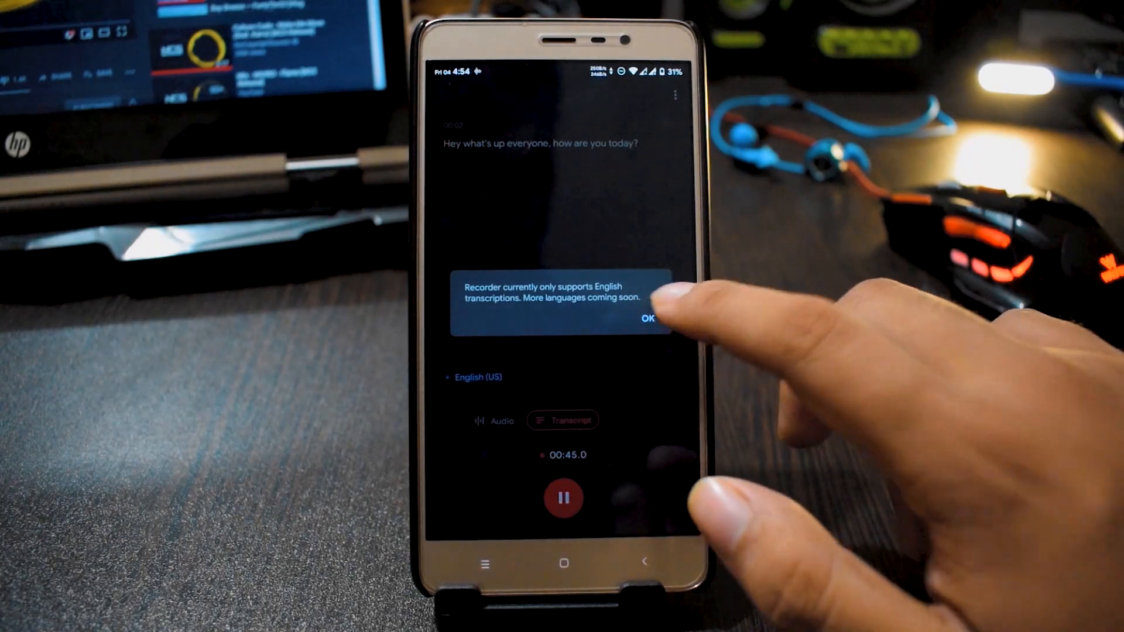
pyautogui.click(563, 498)
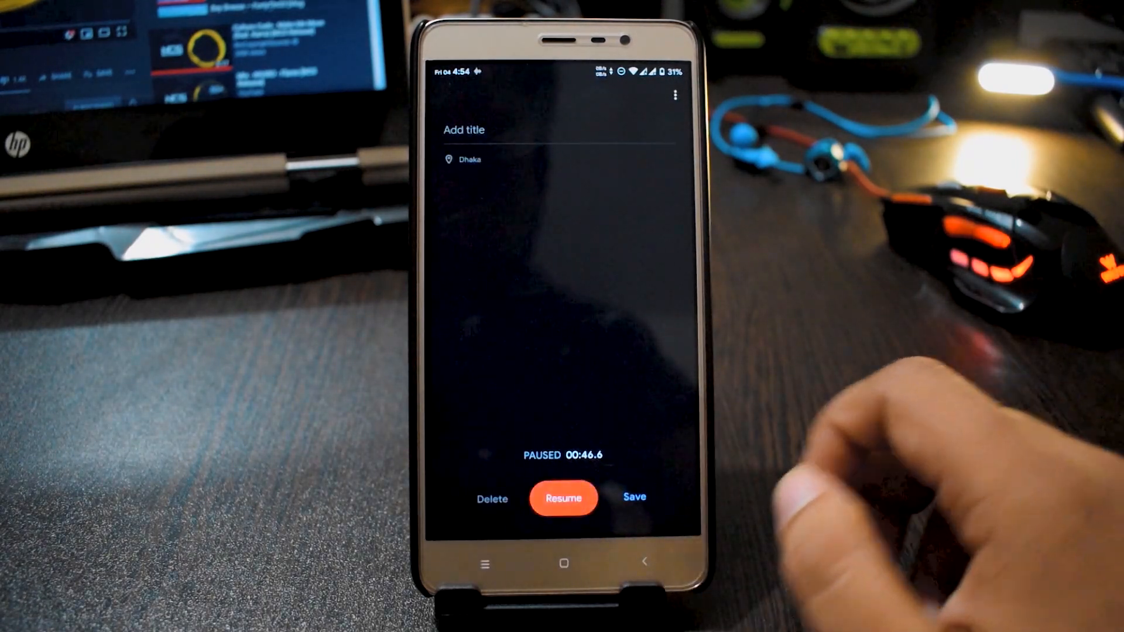
pyautogui.click(635, 497)
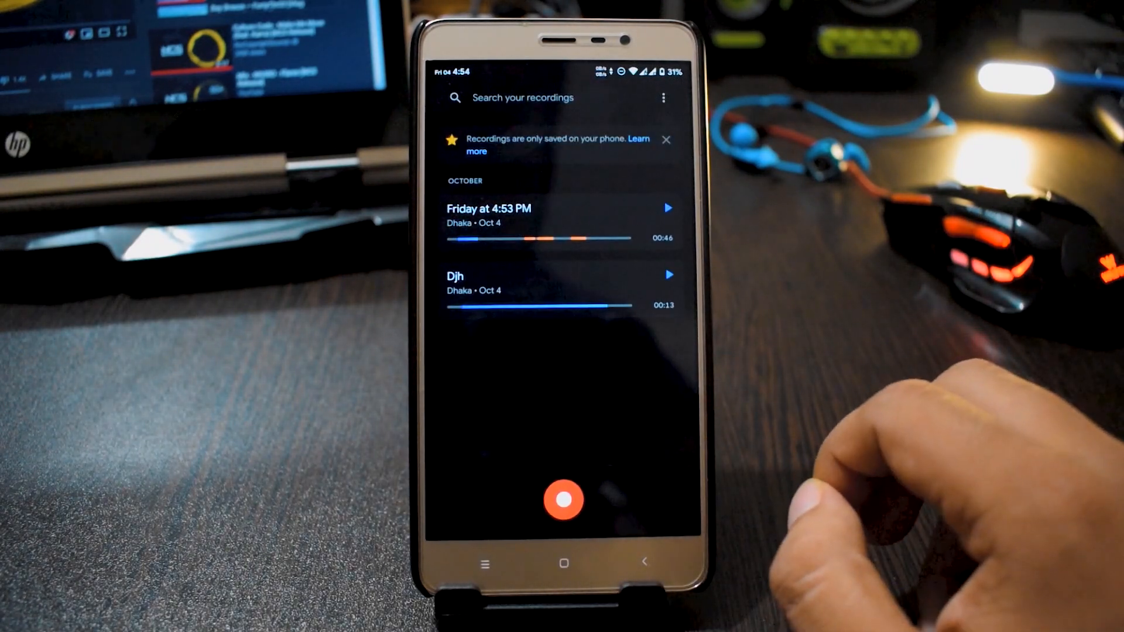
pyautogui.click(455, 283)
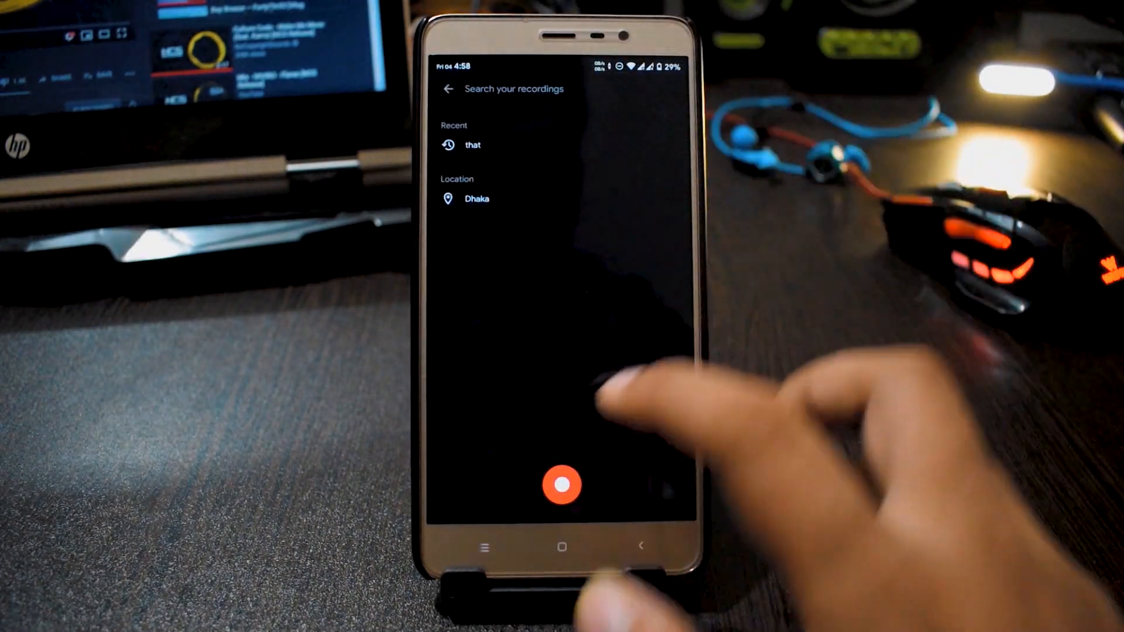
# - Search recordings for a spoken word, open the highlighted match, and view its share options
pyautogui.write('subscribe')
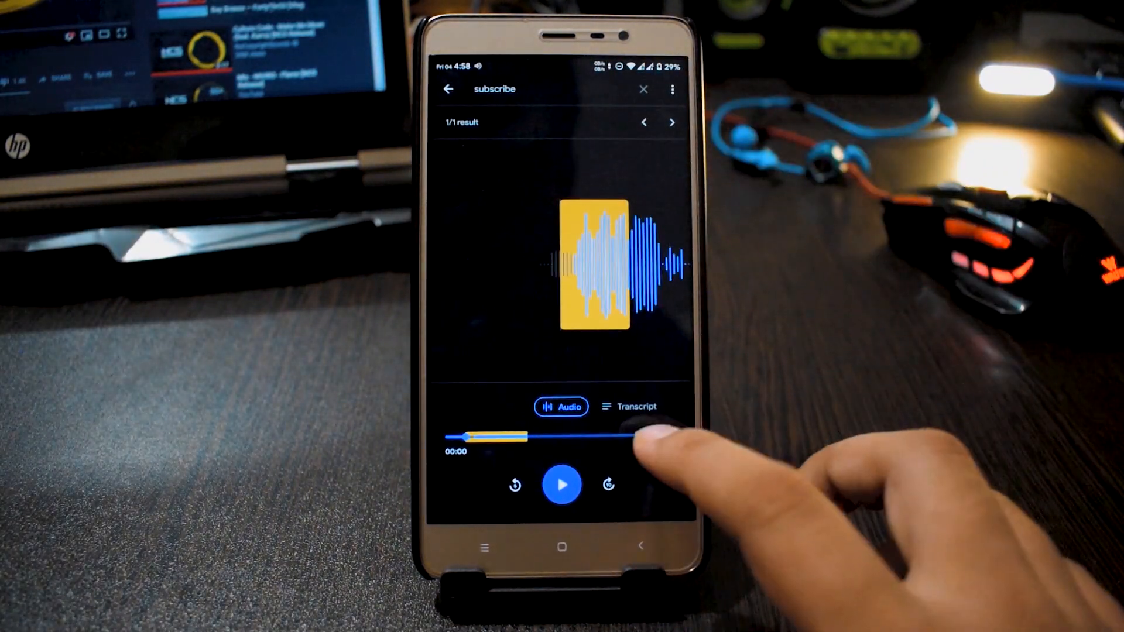
pyautogui.click(632, 406)
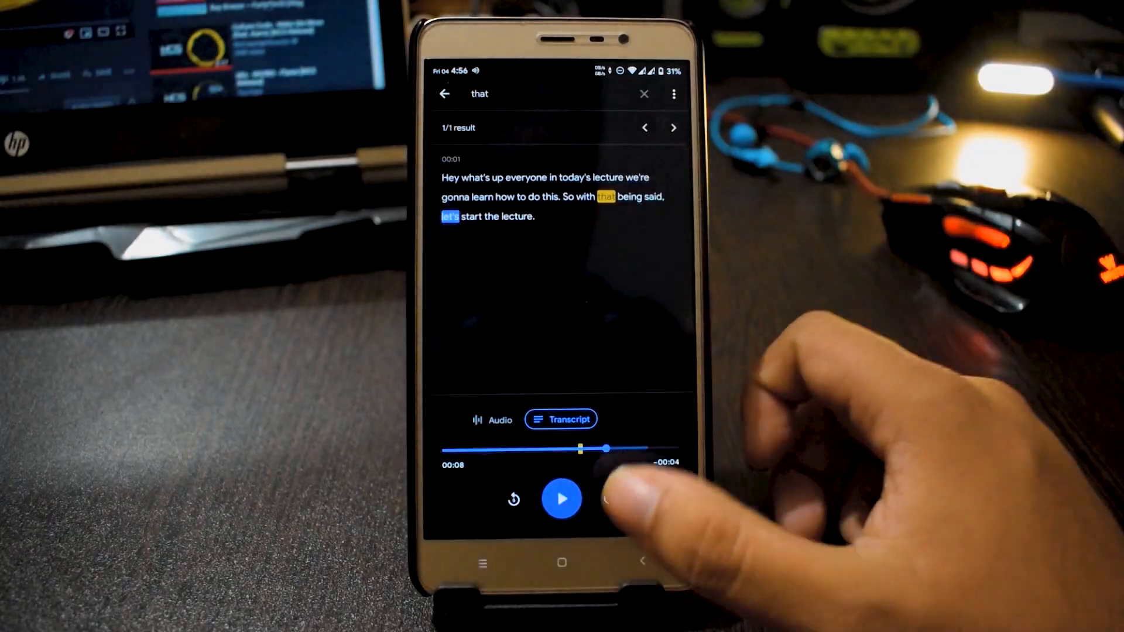
pyautogui.click(673, 94)
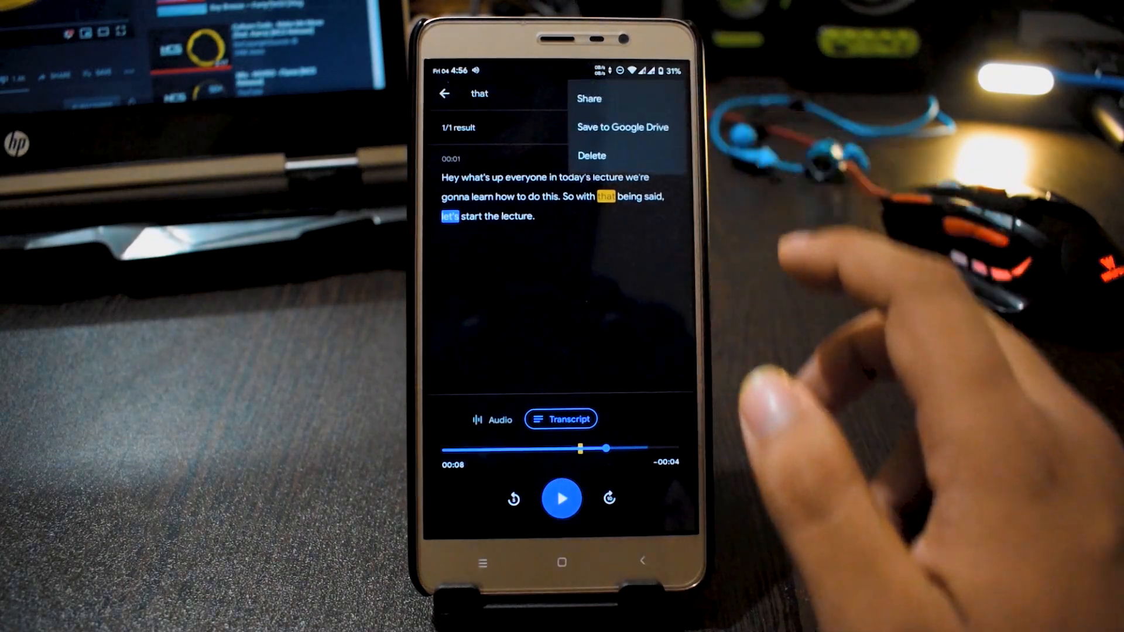
pyautogui.click(589, 98)
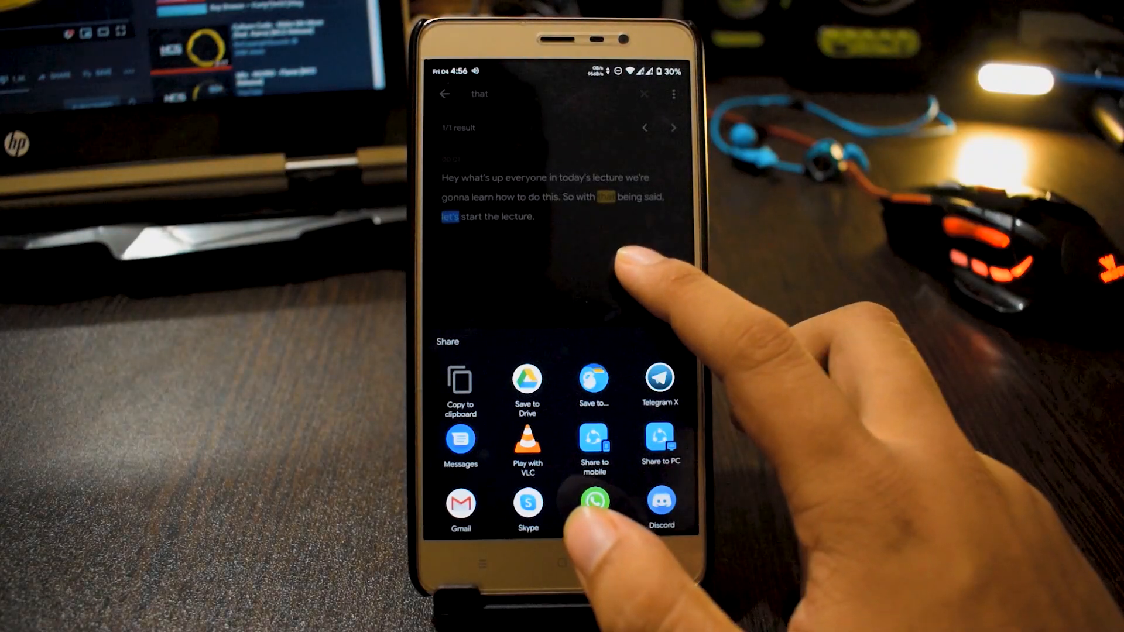
pyautogui.click(460, 383)
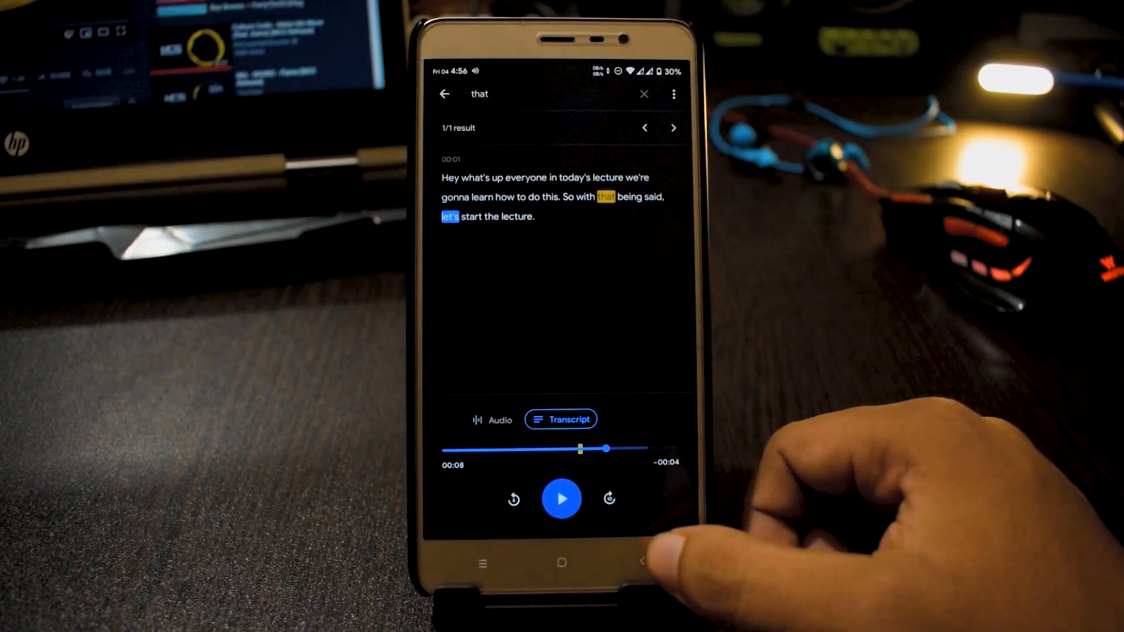
# - View the Recorder settings for theme, location and about, then leave them
pyautogui.click(444, 94)
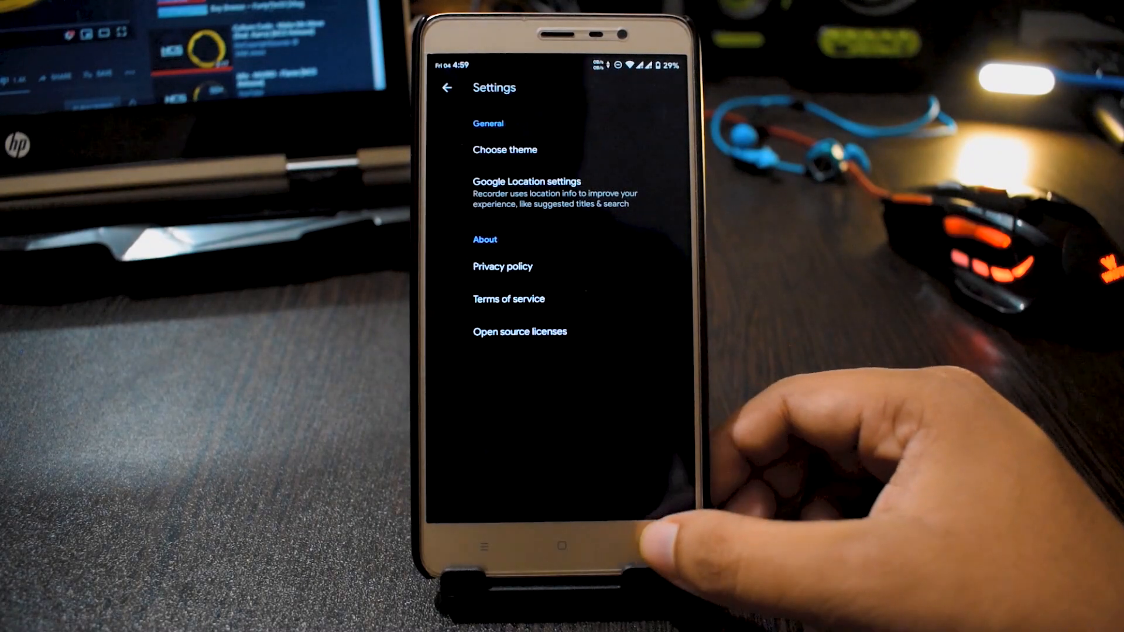
pyautogui.click(447, 88)
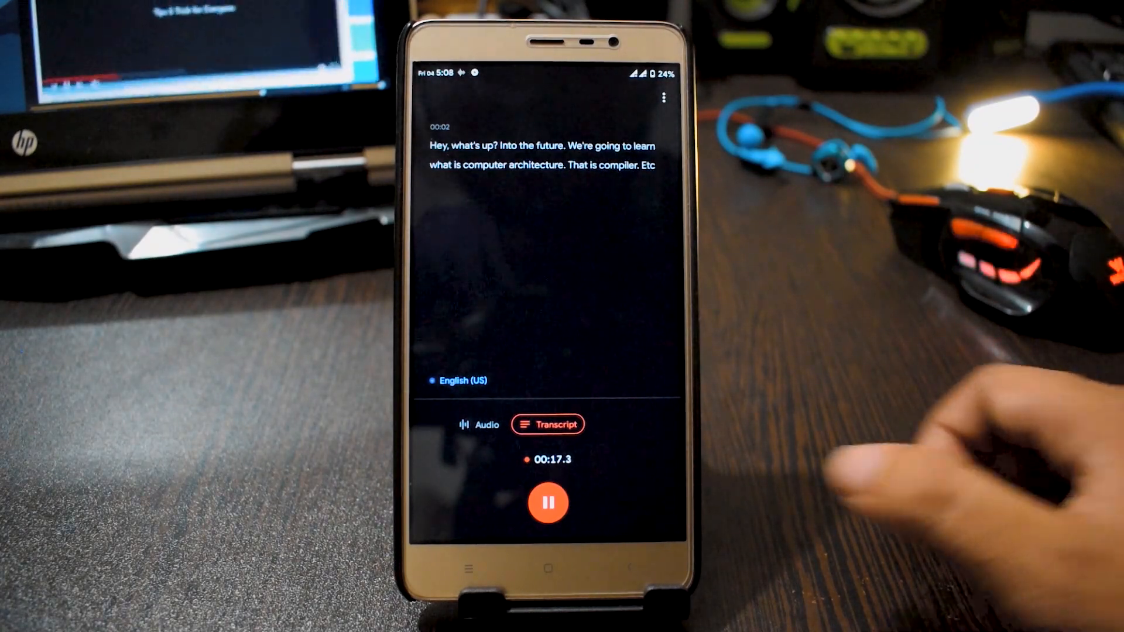
# - Pause the computer architecture intro recording at about 18 seconds
pyautogui.click(547, 503)
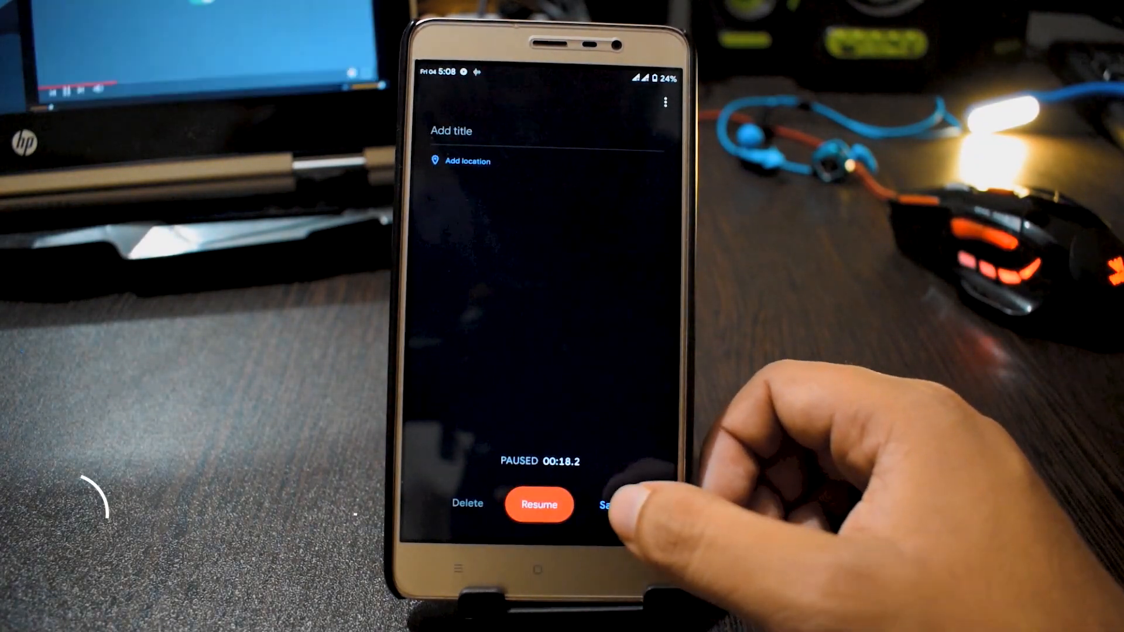